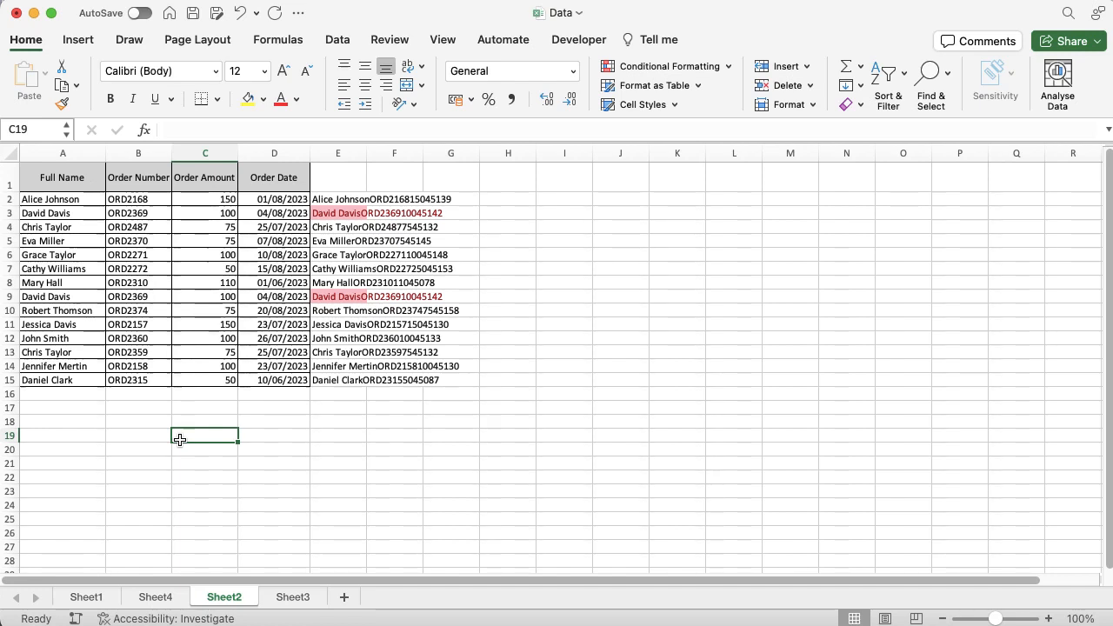
- Copy the name 'Alice Johnson' from cell A2 to the clipboard
{"action": "key", "text": "cmd+c"}
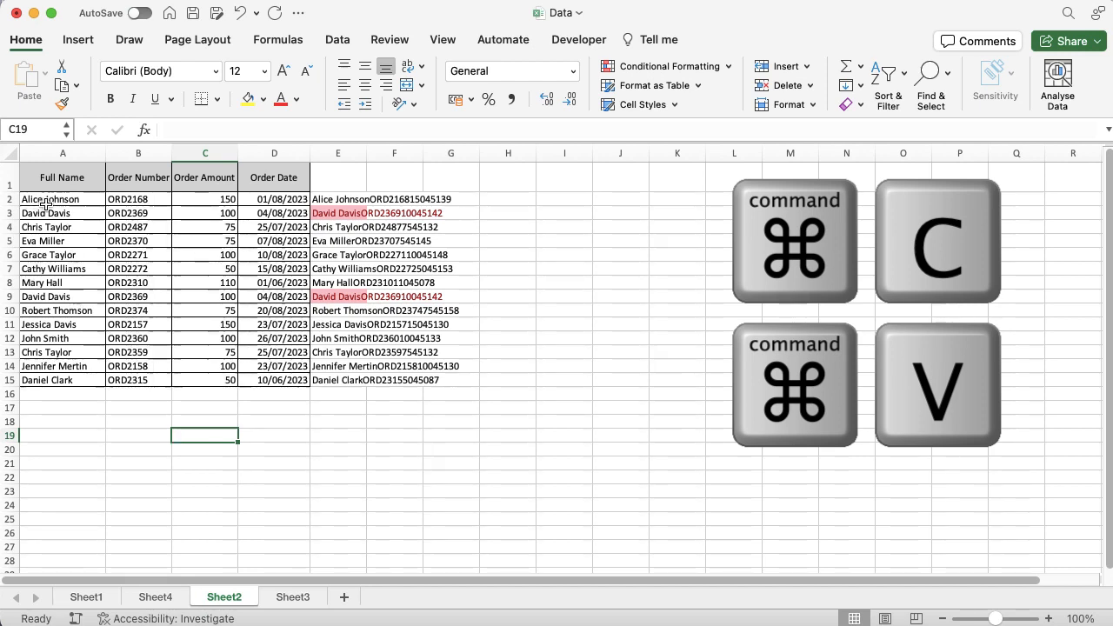
{"action": "left_click", "coordinate": [62, 199]}
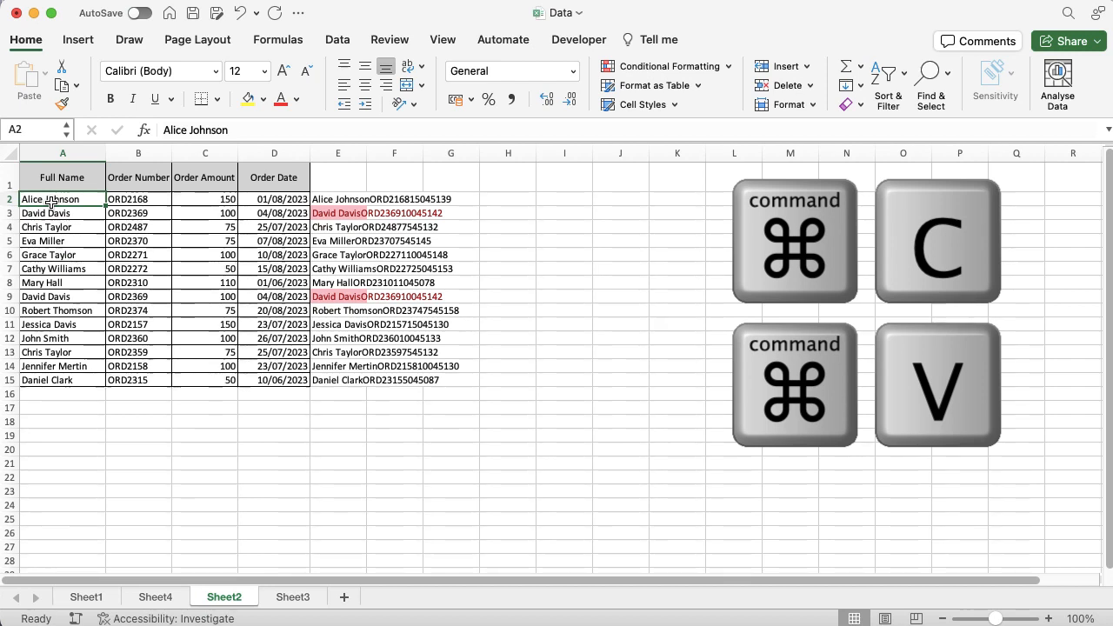
{"action": "key", "text": "cmd+c"}
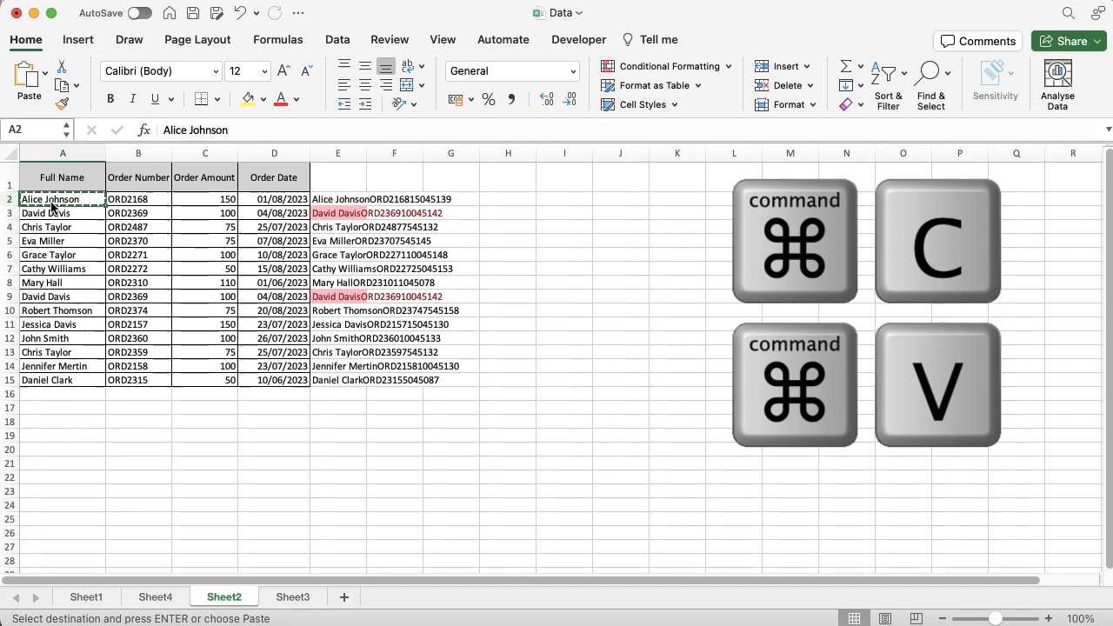
{"action": "mouse_move", "coordinate": [66, 491]}
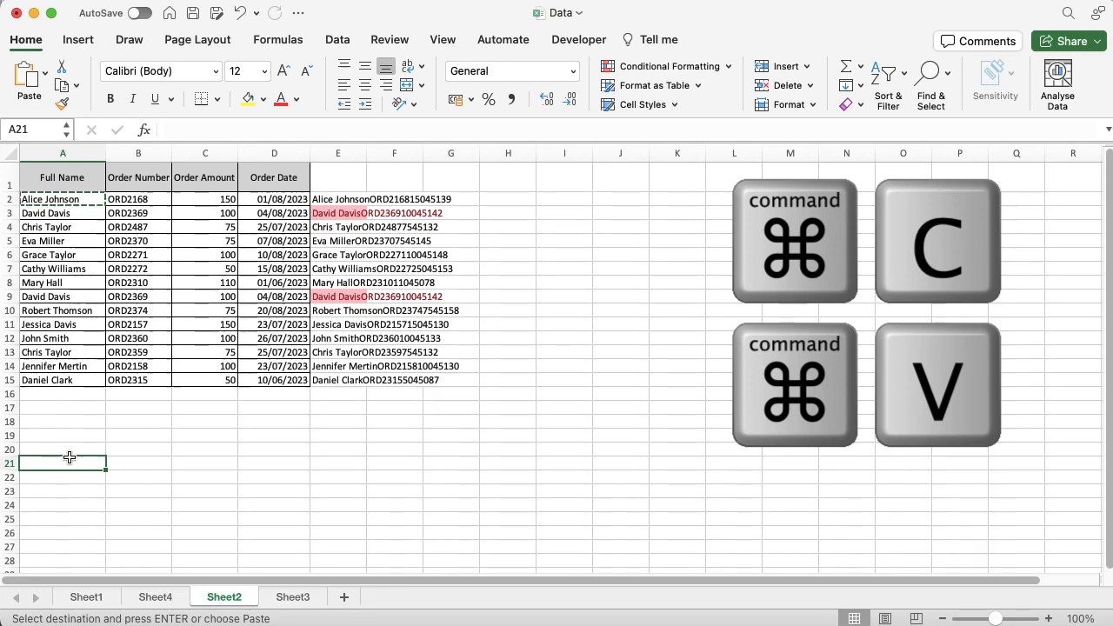
- Paste 'Alice Johnson' into the empty cell A21 below the order table
{"action": "key", "text": "cmd+v"}
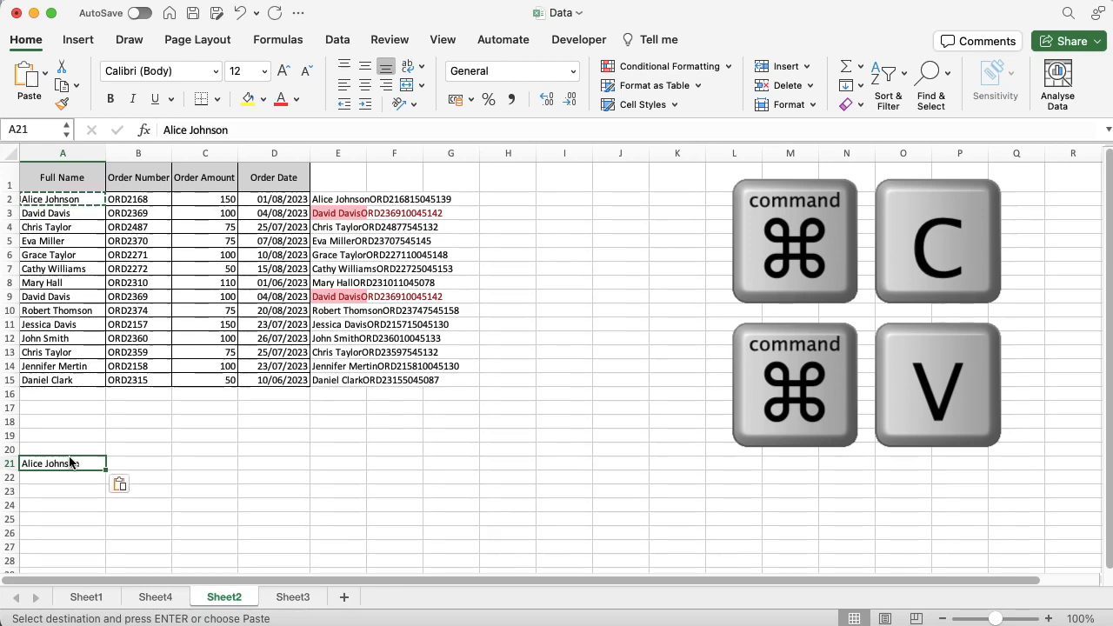